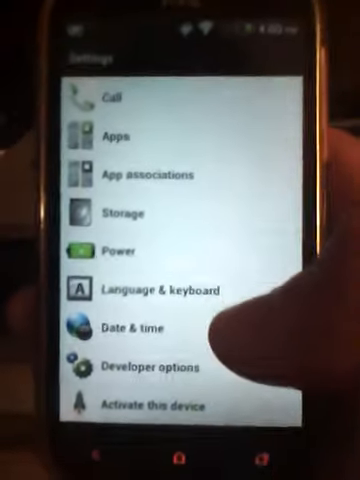
- Open Google Now's search screen and tap the microphone to begin voice search
{"action": "left_click", "coordinate": [118, 250]}
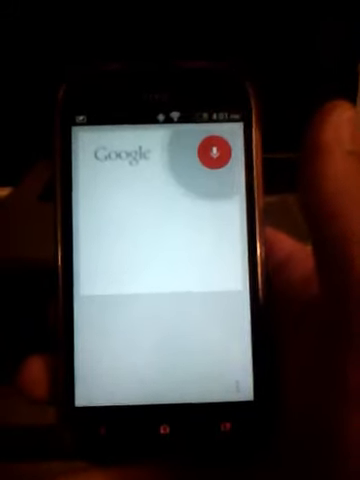
{"action": "left_click", "coordinate": [214, 152]}
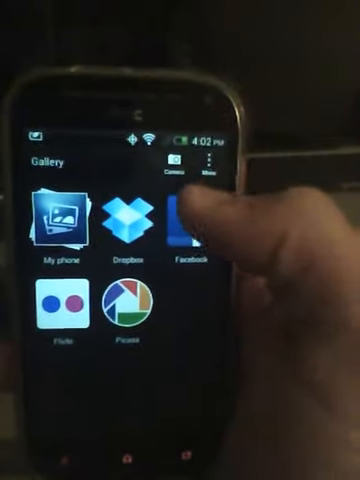
- Open HTC Gallery to view its photo sources: My phone, Dropbox, Facebook, Flickr, Picasa
{"action": "left_click", "coordinate": [228, 160]}
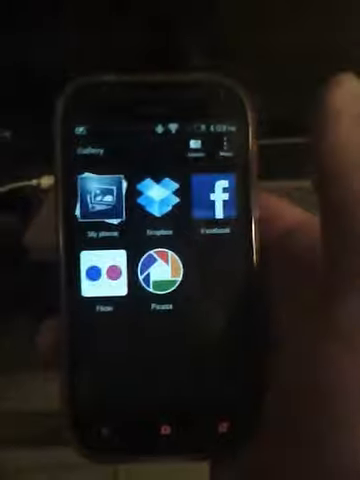
{"action": "left_click", "coordinate": [212, 194]}
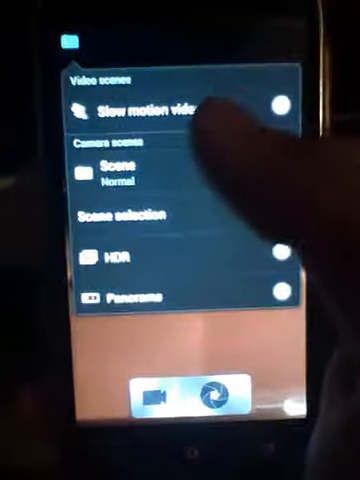
- Scroll through the All apps list in the app drawer after leaving the camera
{"action": "scroll", "scroll_direction": "down", "scroll_amount": 3}
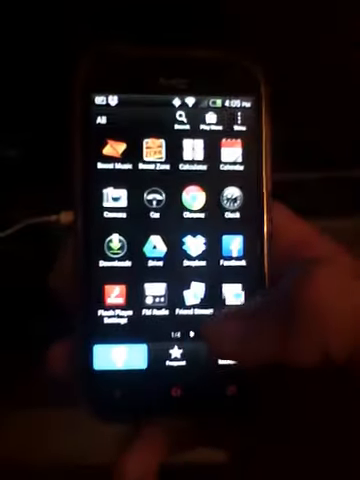
{"action": "scroll", "scroll_direction": "left", "scroll_amount": 3}
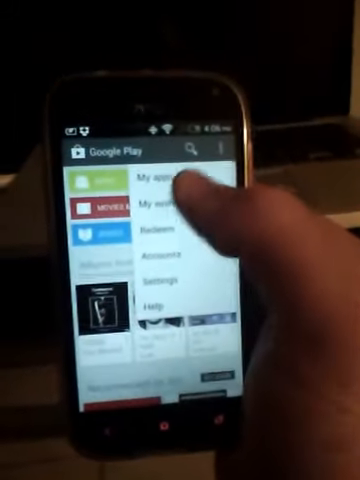
- Choose My apps from Google Play's personal options menu
{"action": "left_click", "coordinate": [170, 178]}
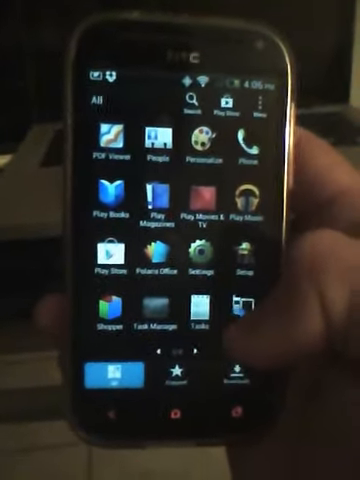
- Swipe the app drawer to the page with Gmail, Google+, Hangouts, Maps and Music
{"action": "scroll", "scroll_direction": "left", "scroll_amount": 3}
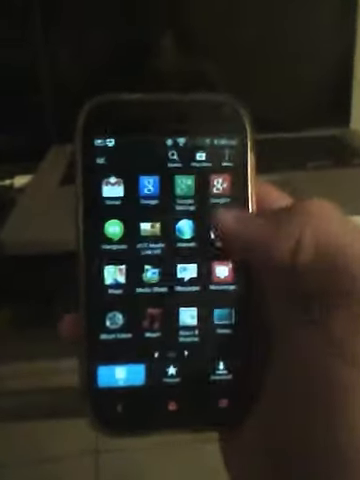